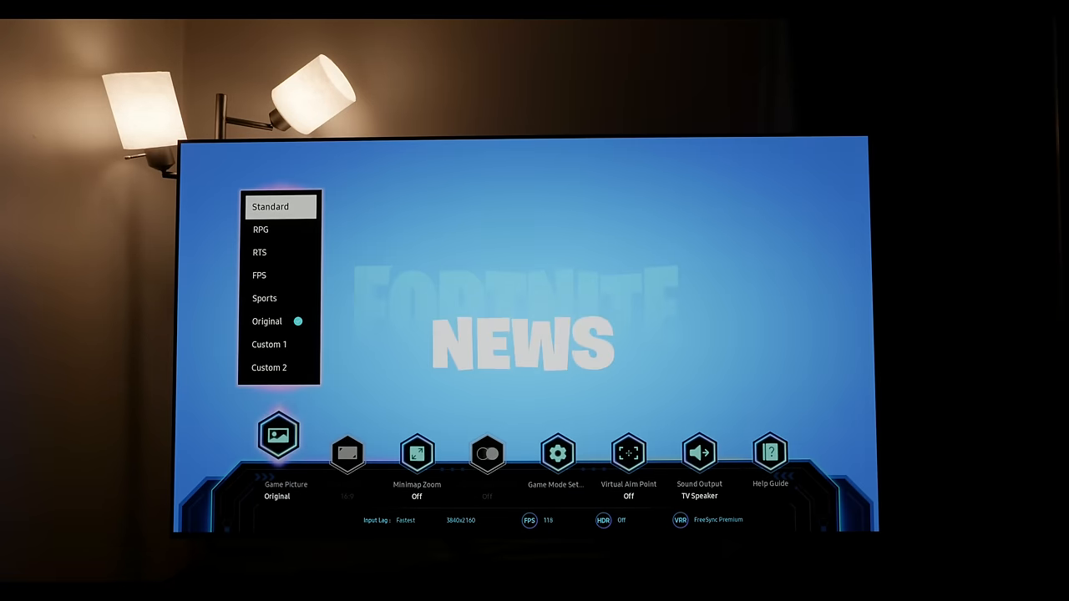
# - Try the Standard game picture mode, return to Original, and go into Game Mode Settings
pyautogui.click(271, 208)
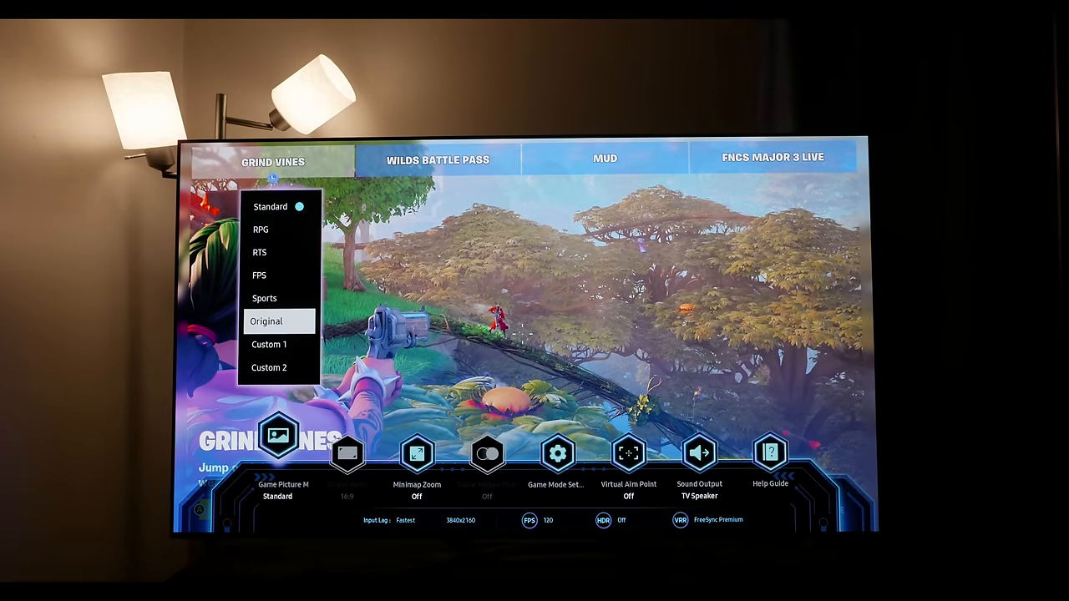
pyautogui.click(266, 321)
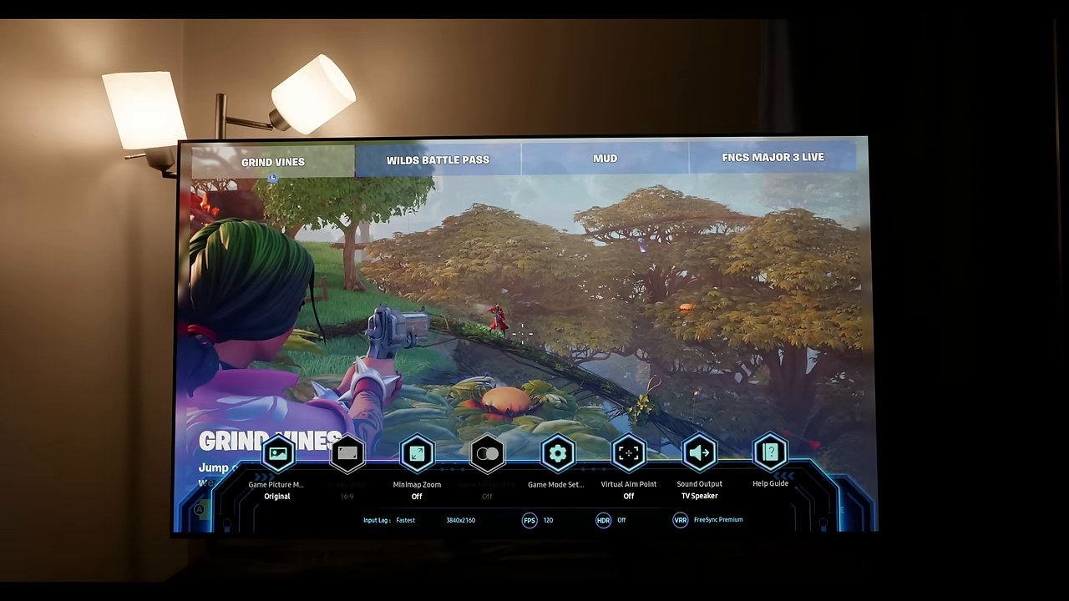
pyautogui.click(558, 454)
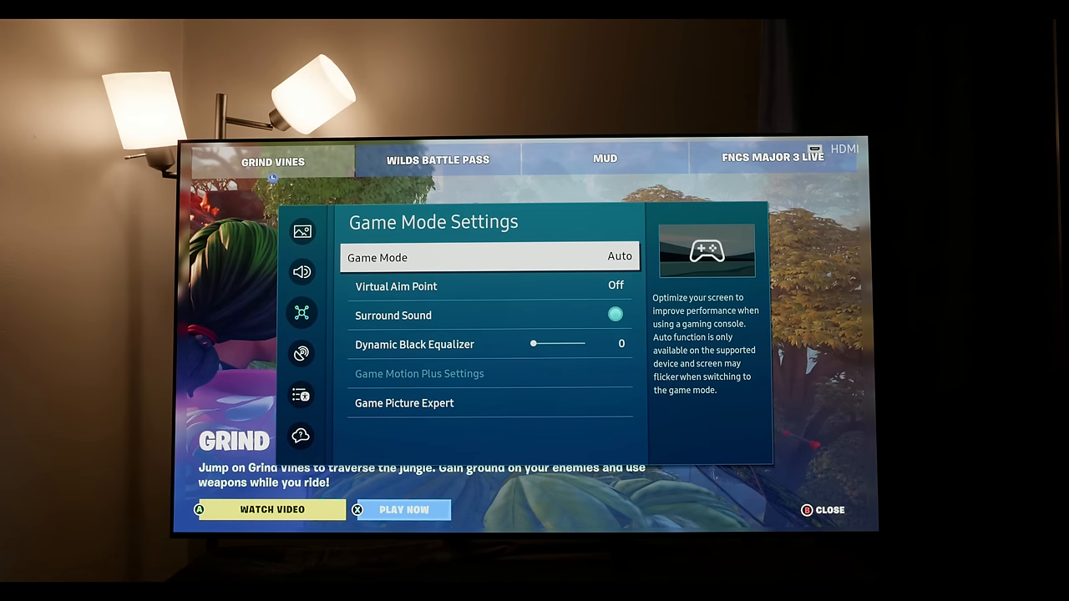
# - Scroll through the SDR Expert Settings showing Contrast 38, Color 25, Warm2 and BT.1886
pyautogui.click(301, 270)
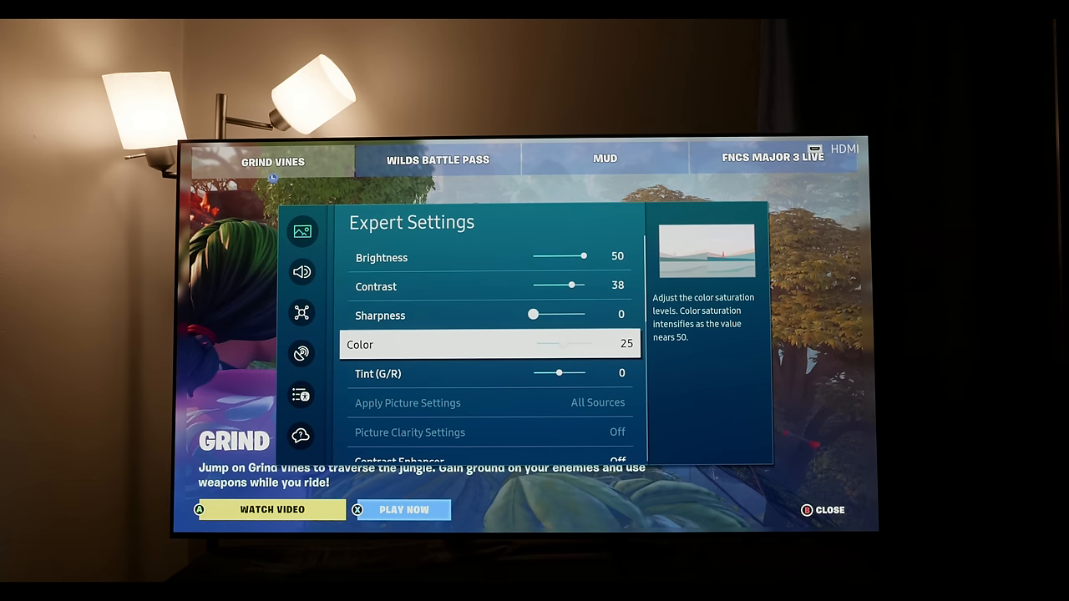
pyautogui.scroll(-3)
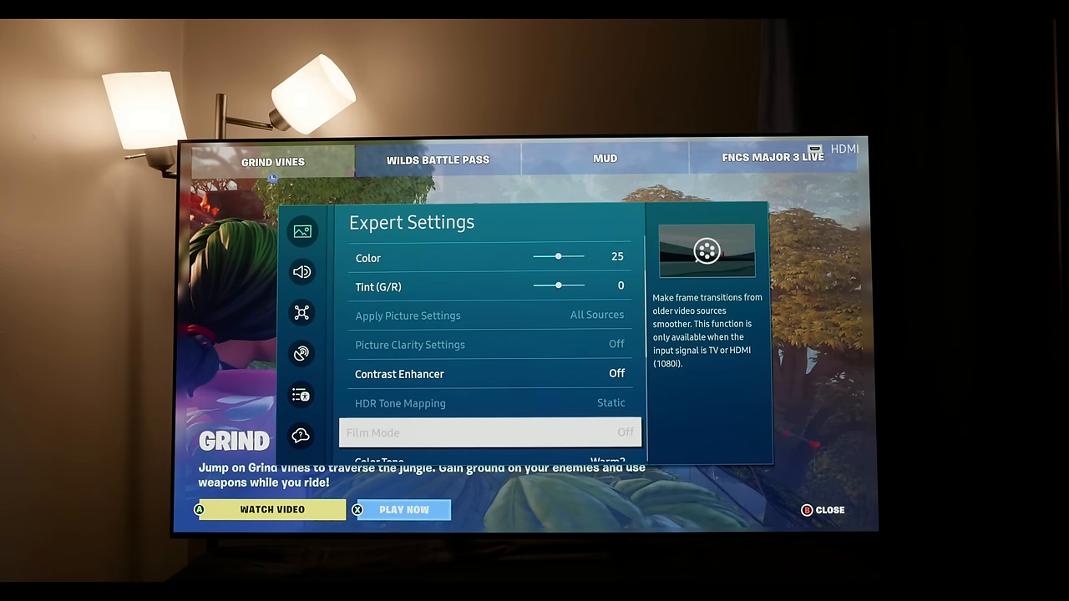
pyautogui.scroll(-3)
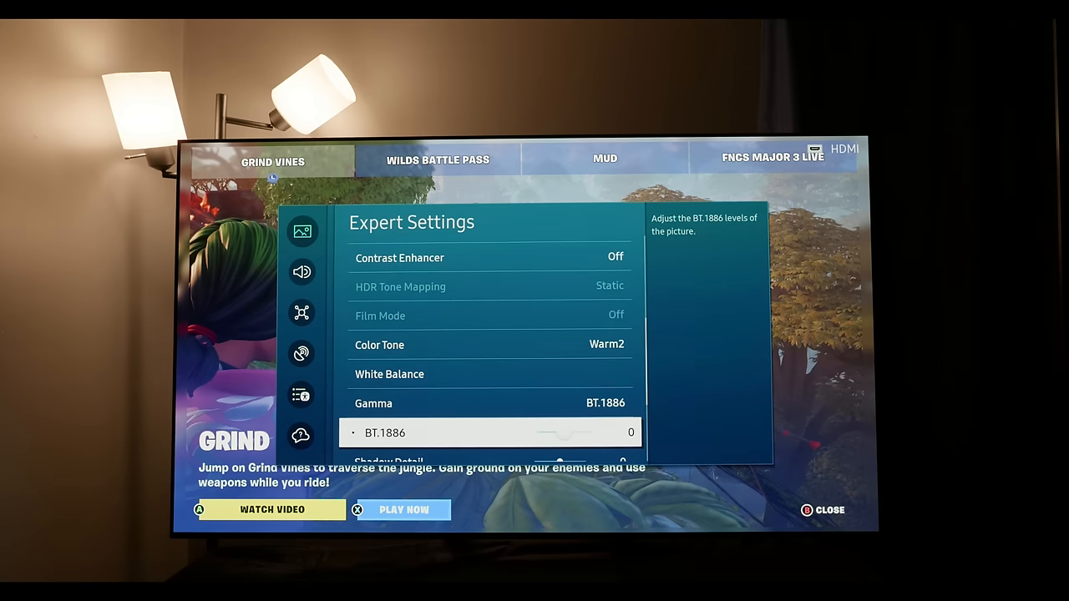
pyautogui.scroll(-3)
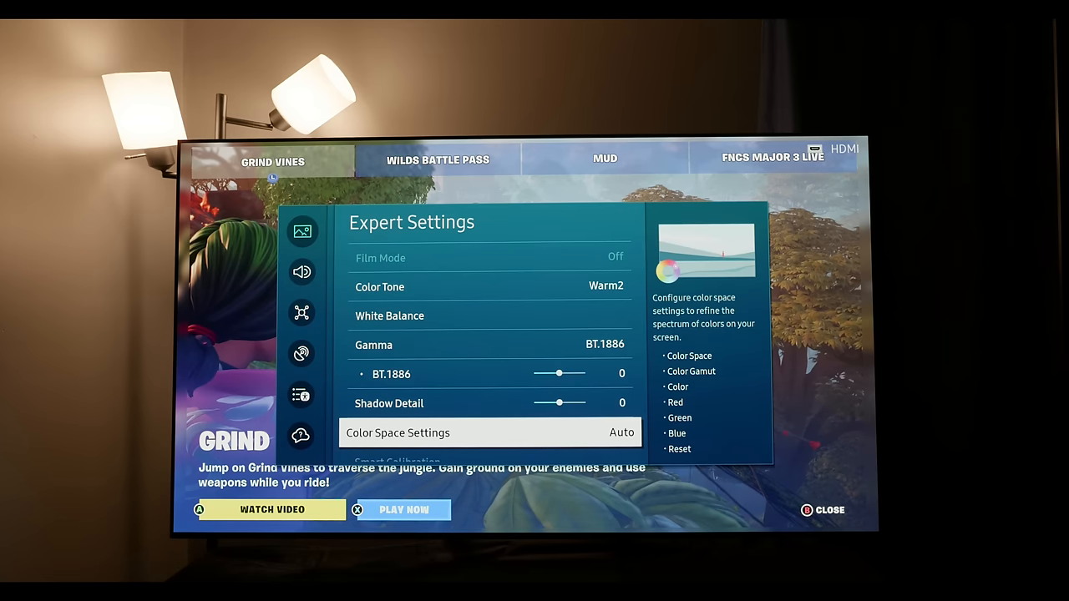
pyautogui.scroll(-3)
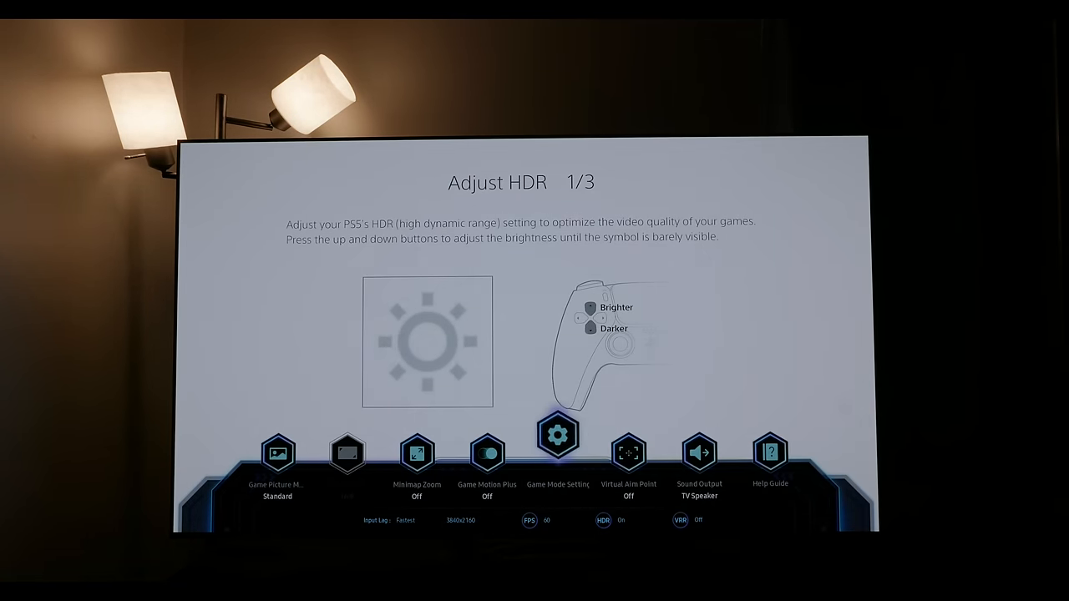
# - Scroll the HDR Expert Settings showing Contrast 50, Color 18, Tint G1, Static tone mapping and Warm2
pyautogui.click(558, 435)
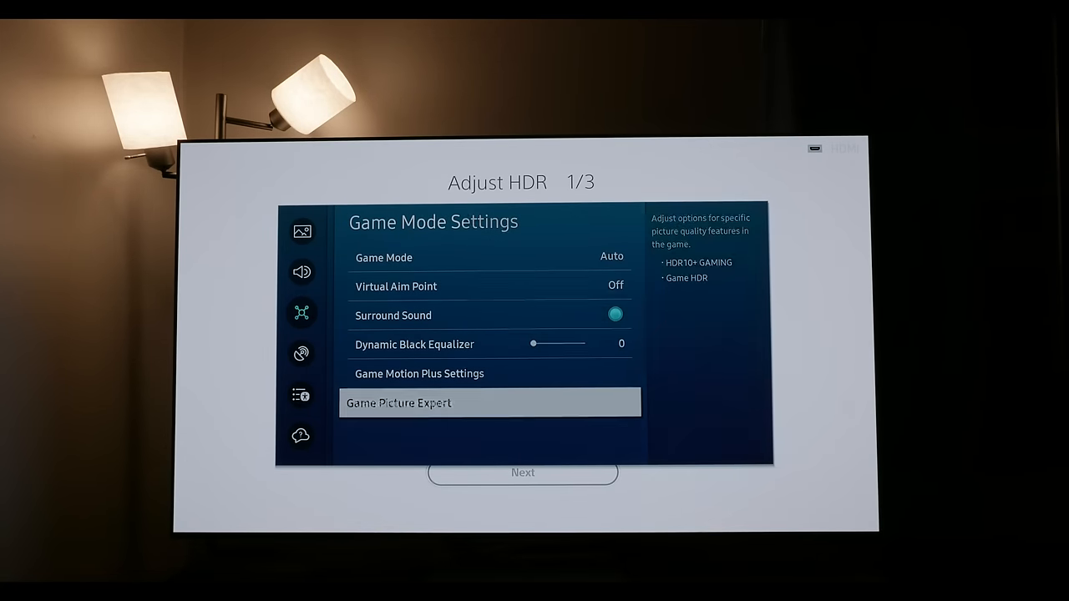
pyautogui.click(489, 402)
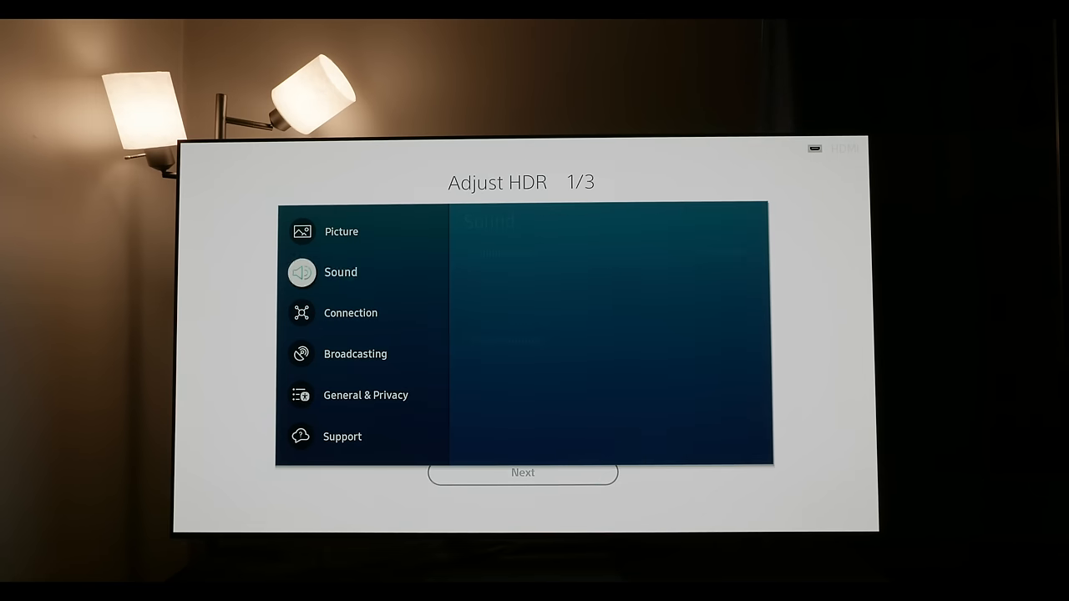
pyautogui.click(341, 231)
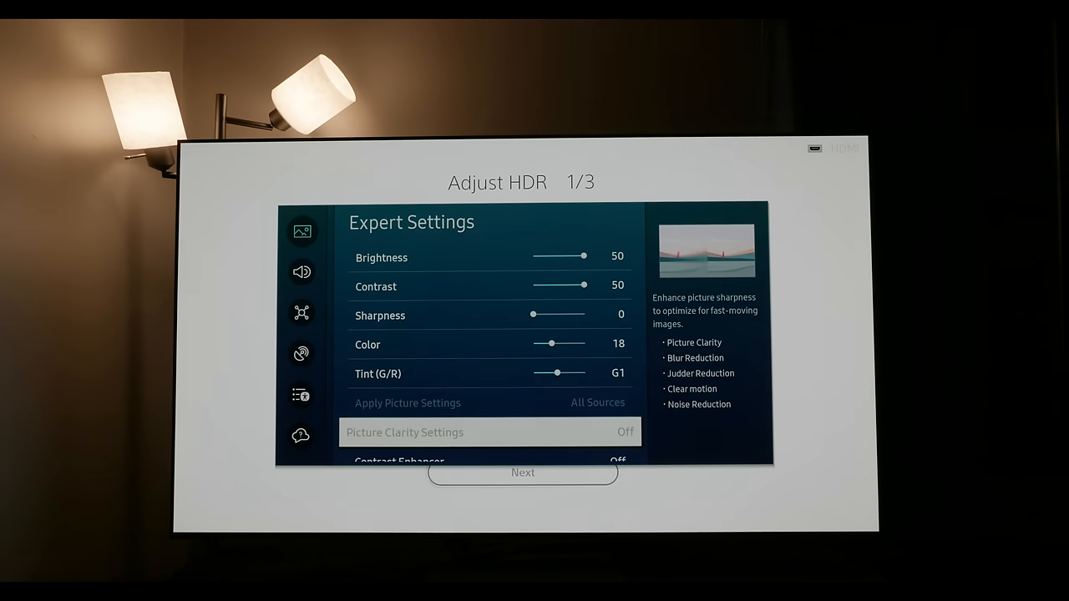
pyautogui.scroll(-3)
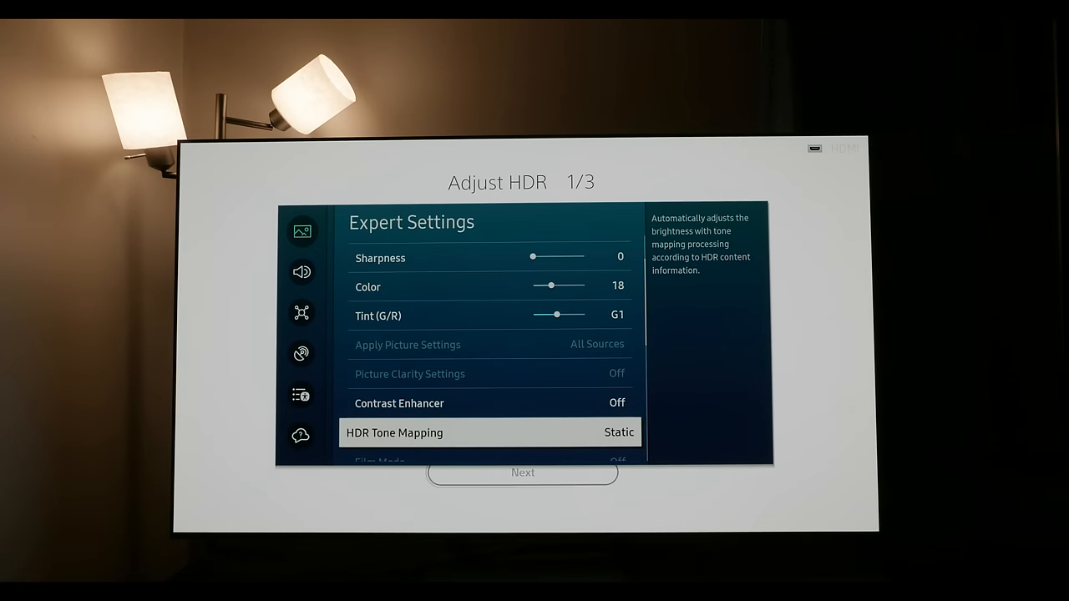
pyautogui.scroll(-3)
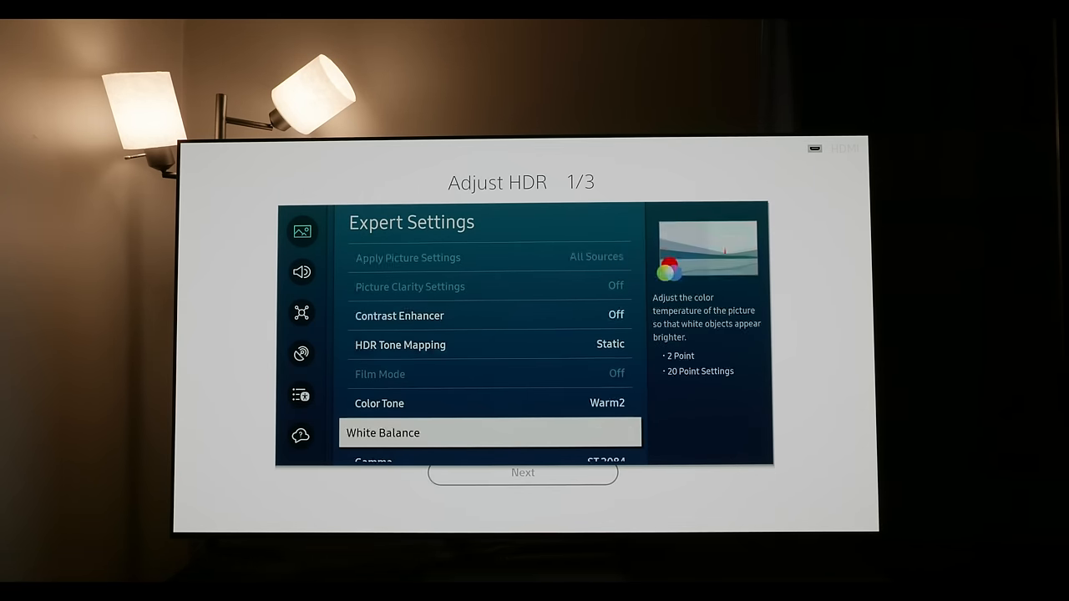
pyautogui.scroll(-3)
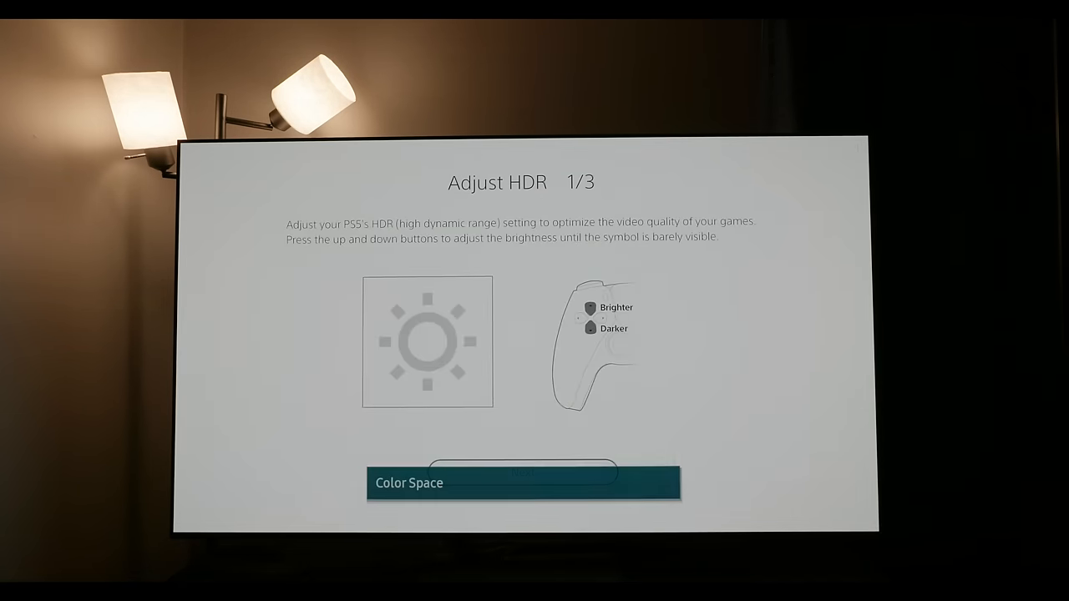
# - Set Color Space to Custom with the DCI-P3 colour gamut
pyautogui.click(525, 482)
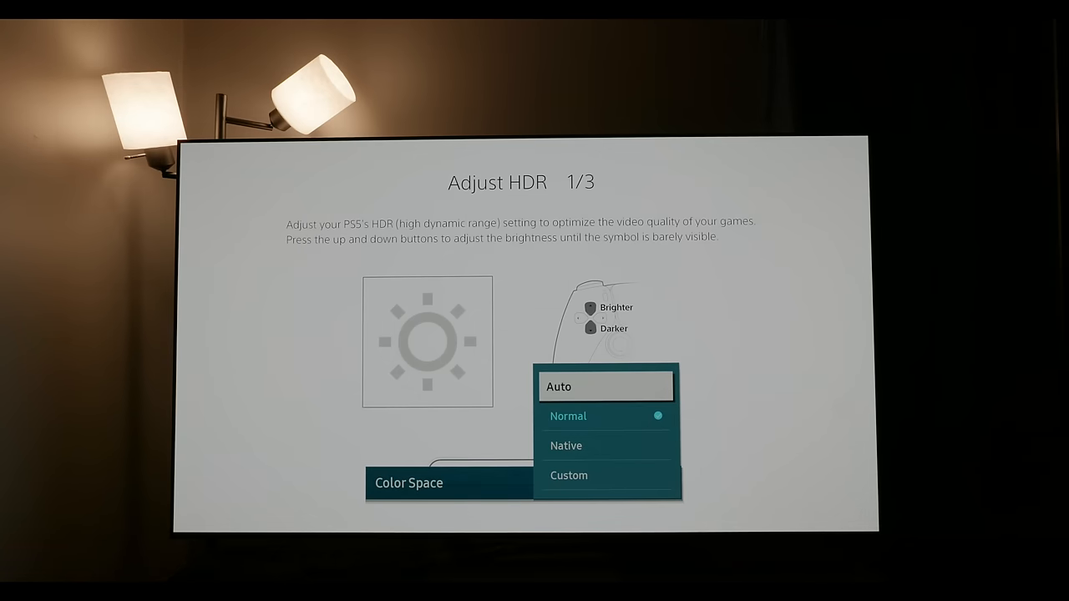
pyautogui.click(568, 474)
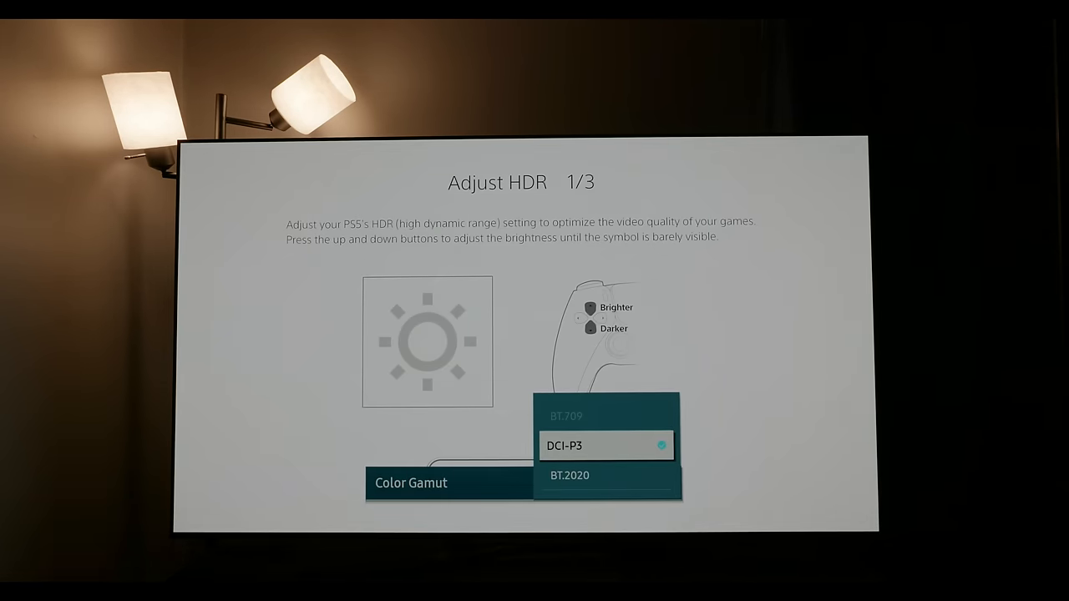
pyautogui.click(569, 474)
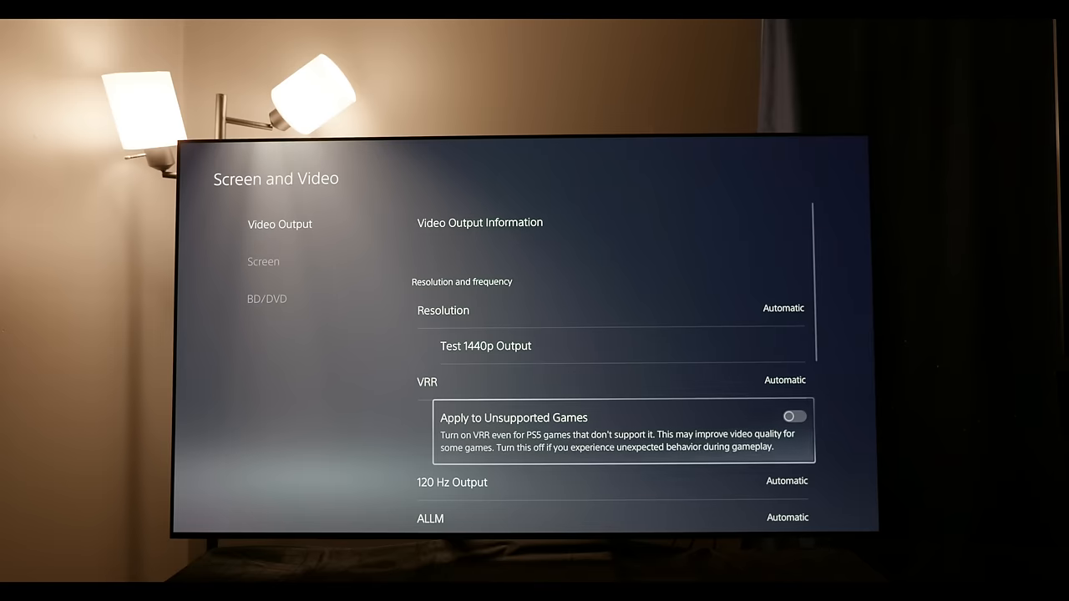
# - Set PS5 HDR output to On When Supported instead of Always On
pyautogui.scroll(-3)
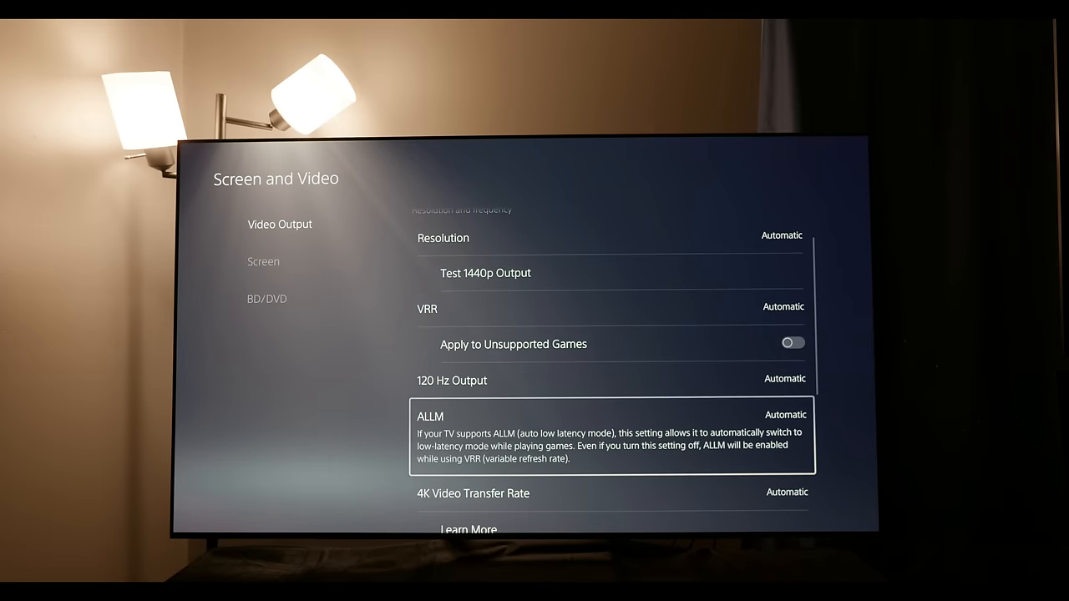
pyautogui.scroll(-3)
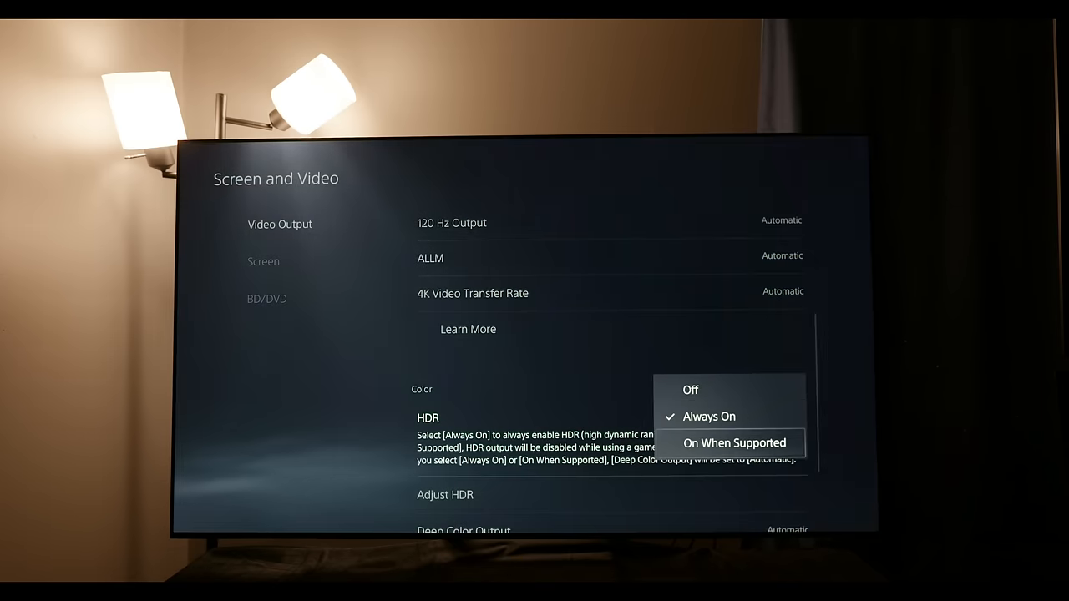
pyautogui.click(734, 443)
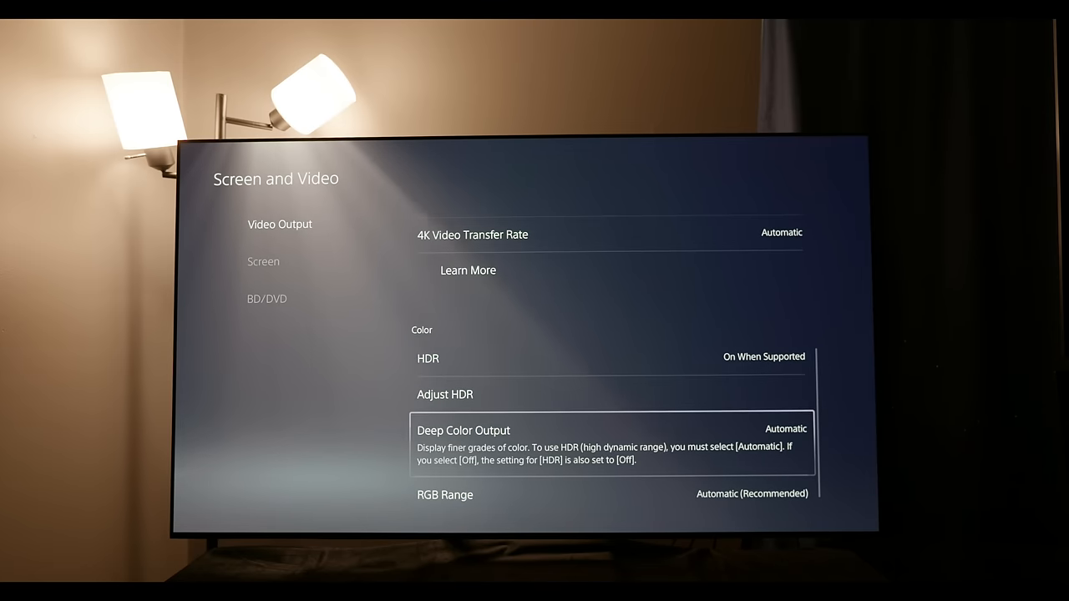